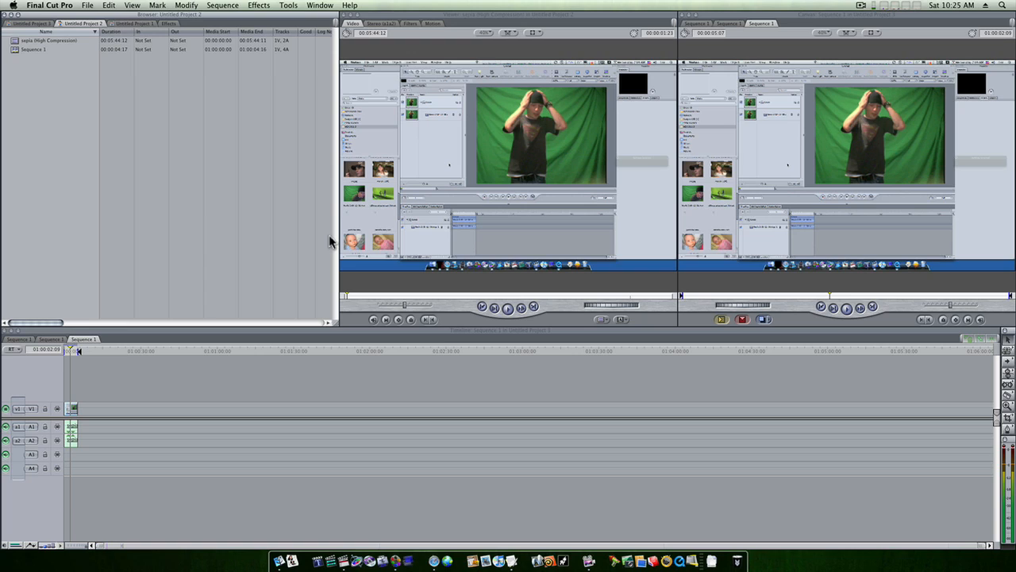
pyautogui.moveTo(326, 305)
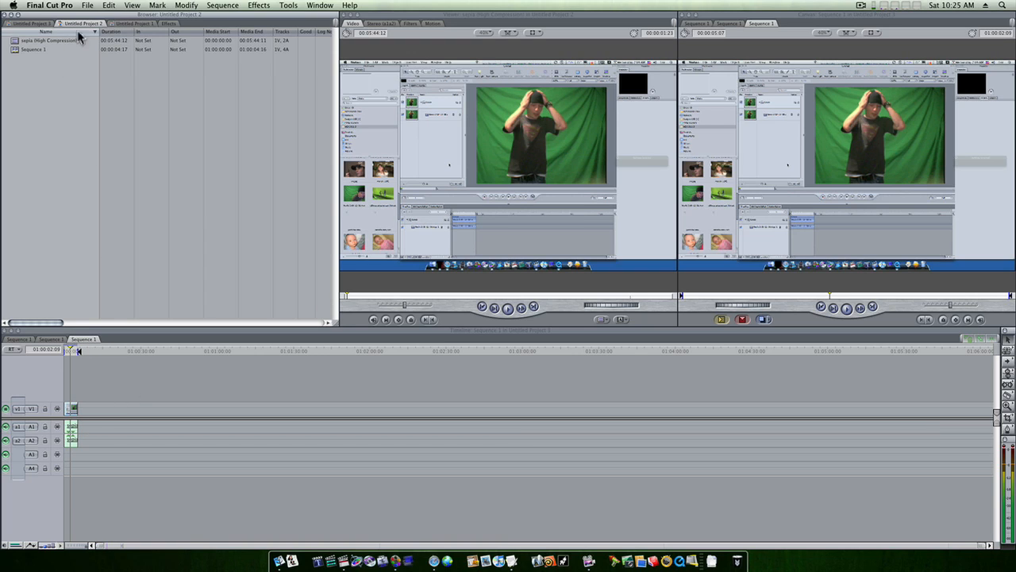
# Step: Bring up the File menu for the active sequence, closing and reopening it once
pyautogui.click(98, 6)
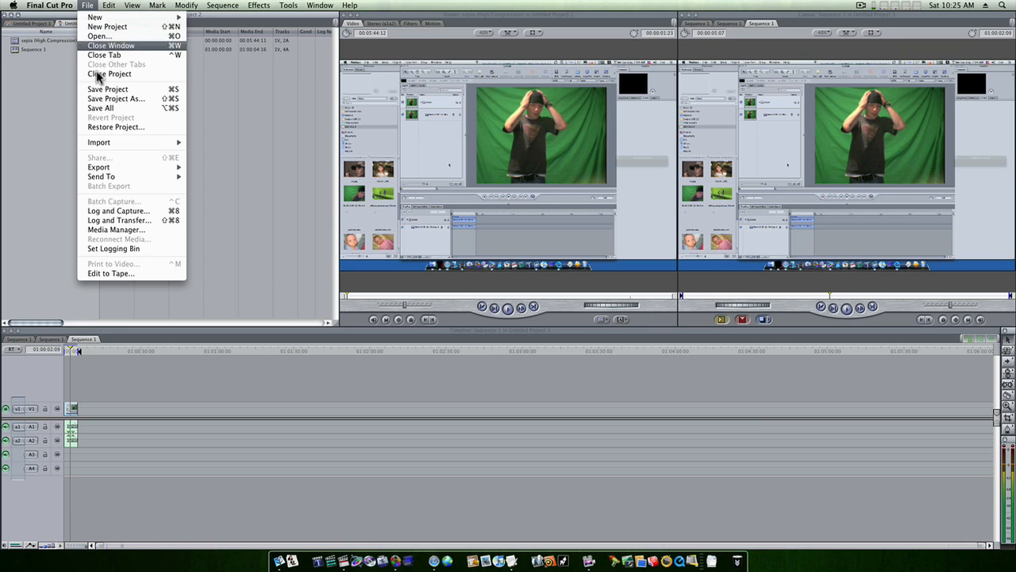
pyautogui.click(114, 73)
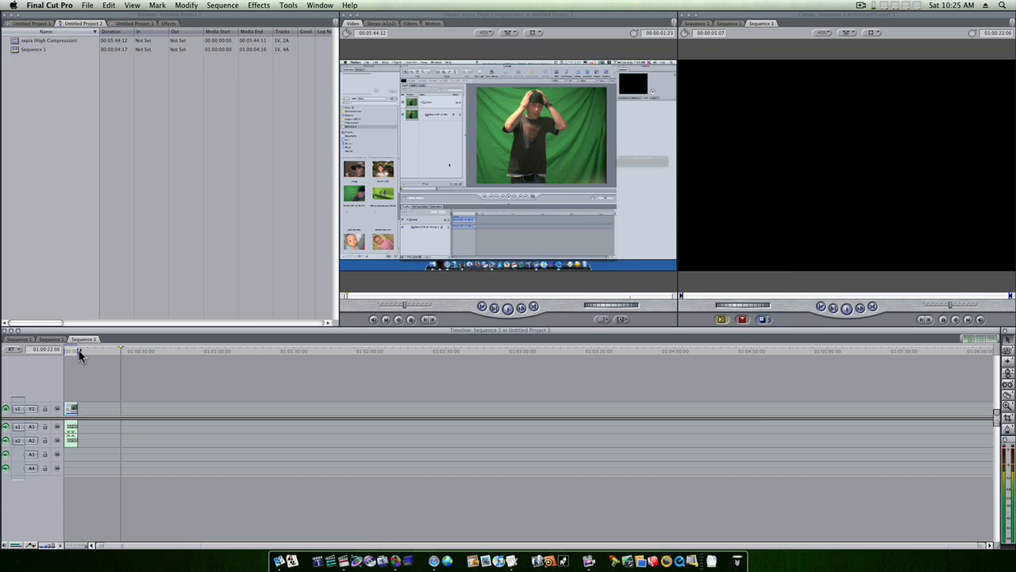
pyautogui.click(114, 7)
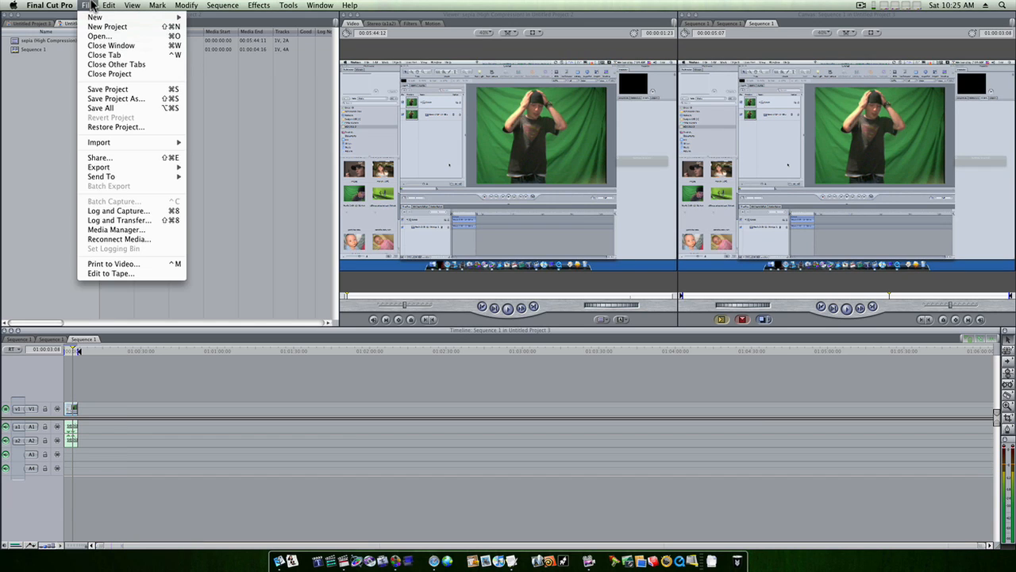
pyautogui.moveTo(98, 157)
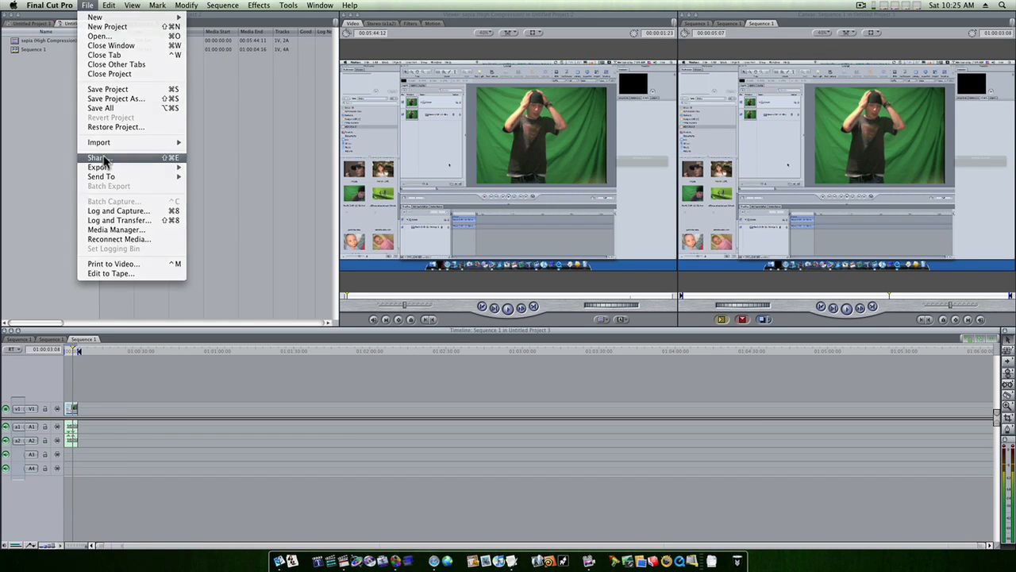
# Step: Start Share for the sequence and choose Blu-ray as the output format
pyautogui.click(99, 157)
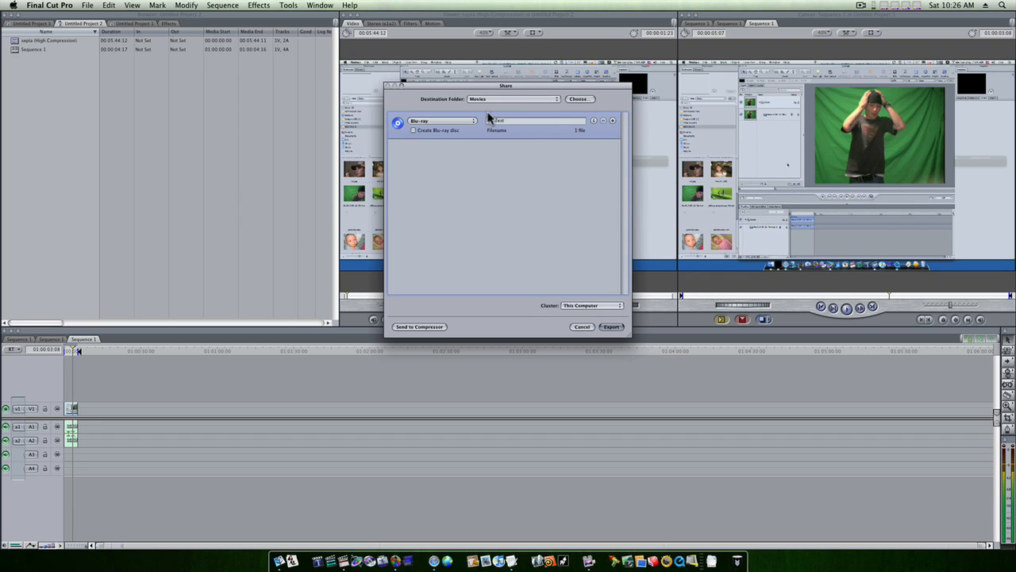
pyautogui.click(441, 120)
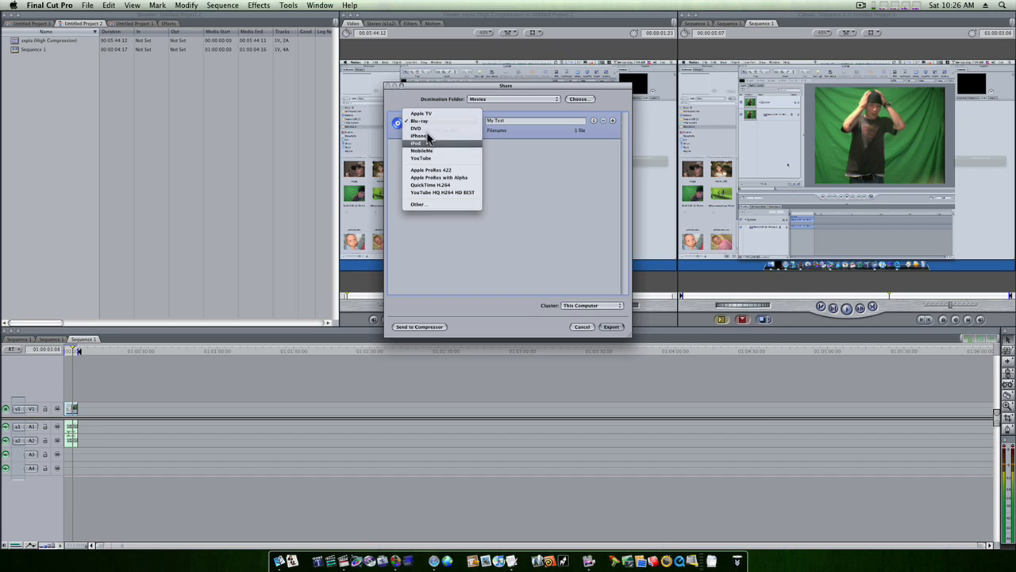
pyautogui.click(418, 120)
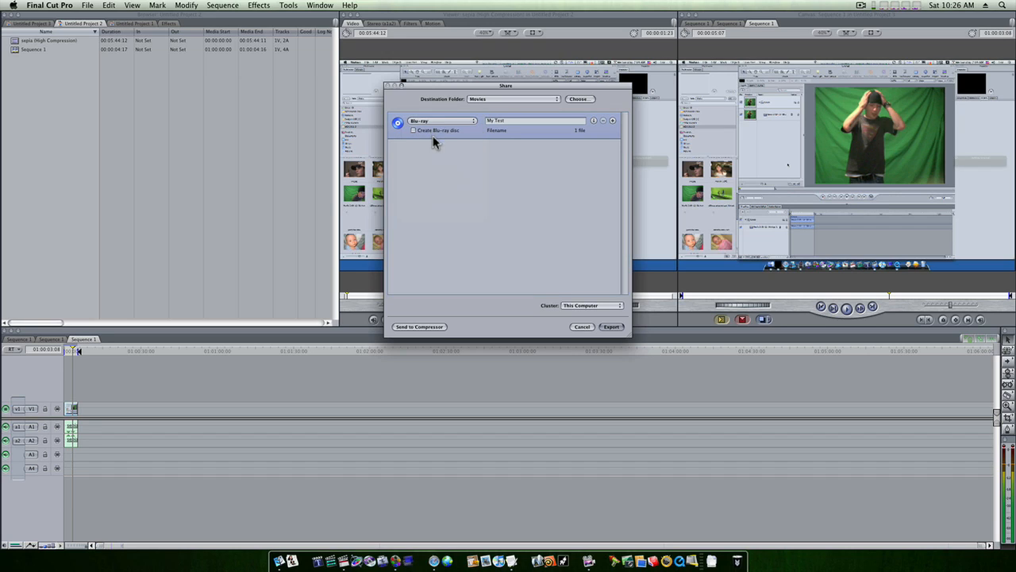
pyautogui.moveTo(403, 136)
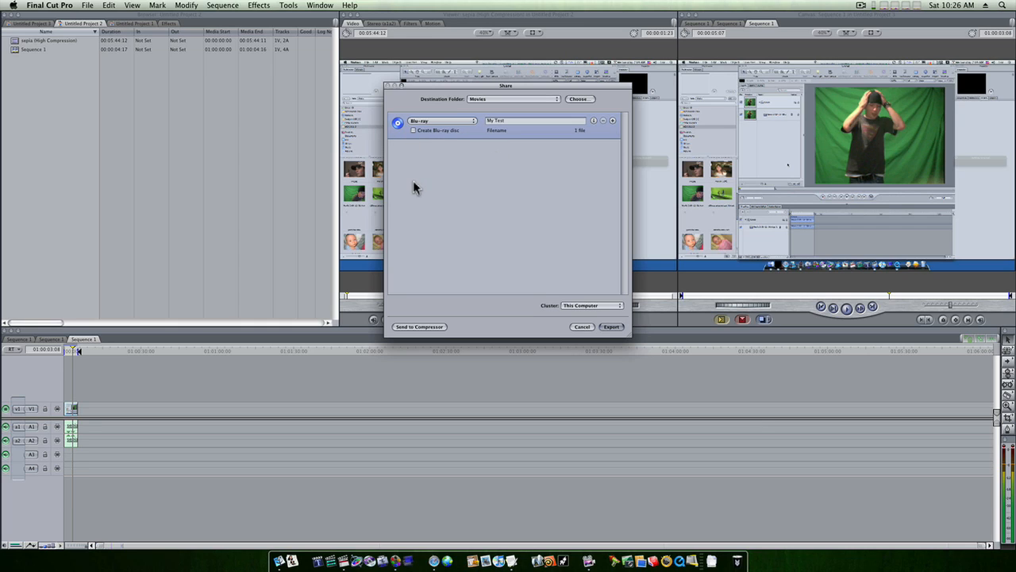
pyautogui.moveTo(505, 214)
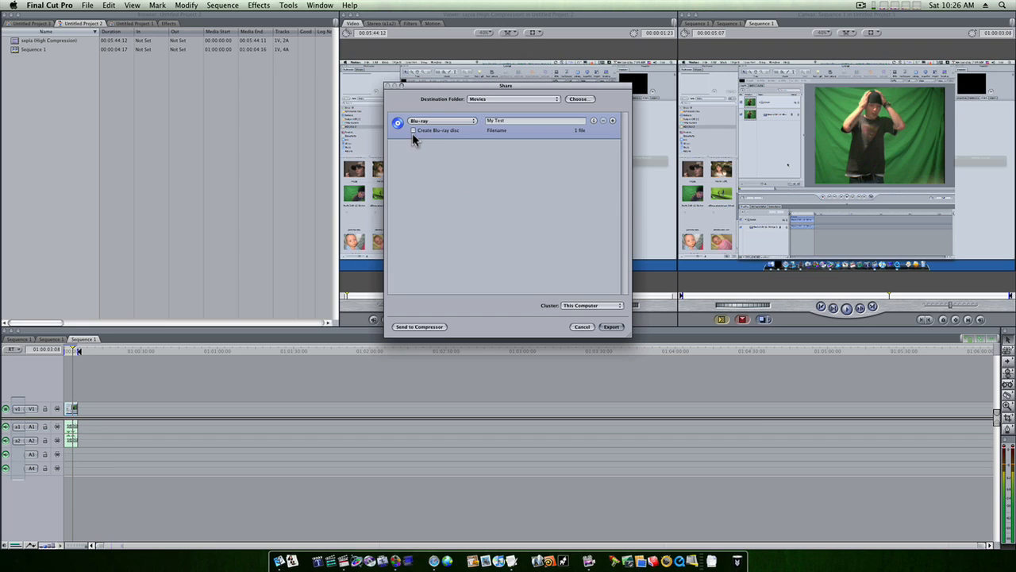
# Step: Enable Create Blu-ray Disc and set When Disc Loads to Show Menu
pyautogui.click(412, 131)
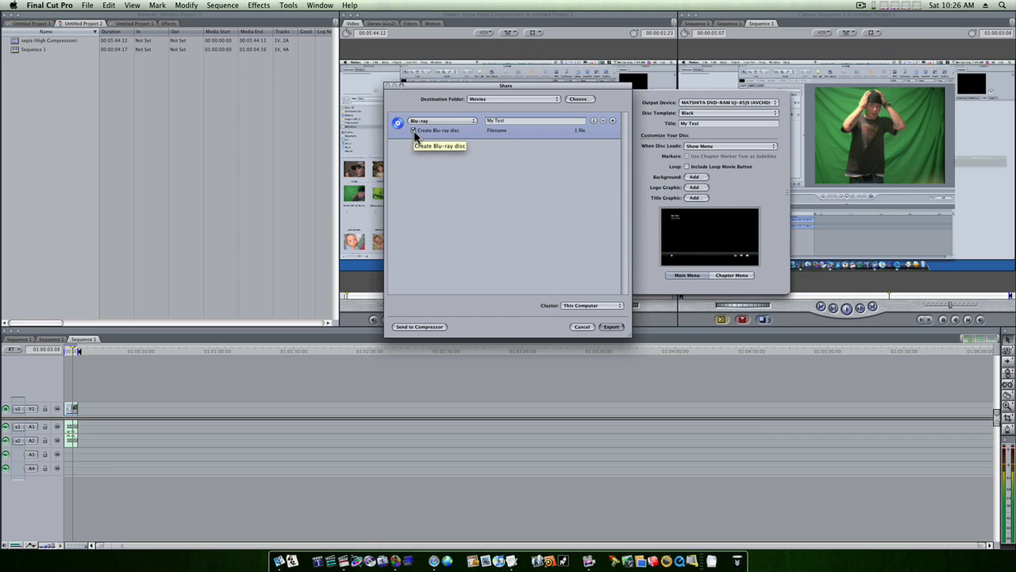
pyautogui.moveTo(695, 114)
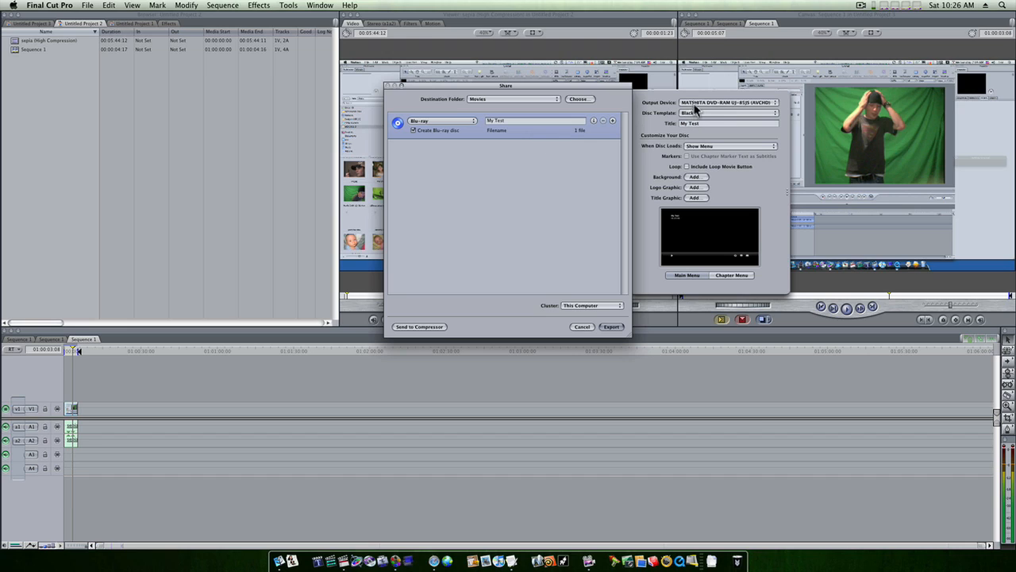
pyautogui.moveTo(705, 131)
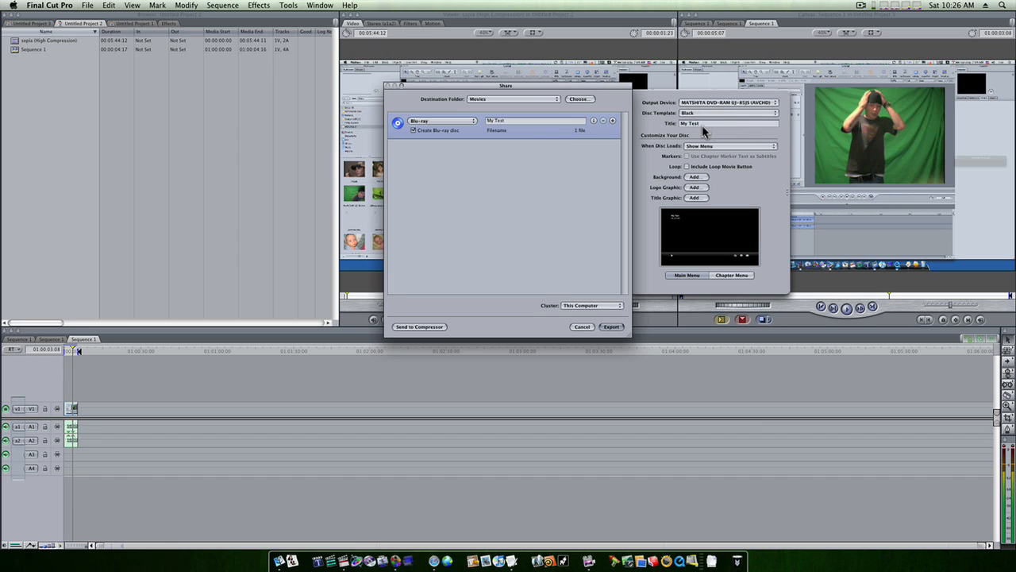
pyautogui.moveTo(727, 152)
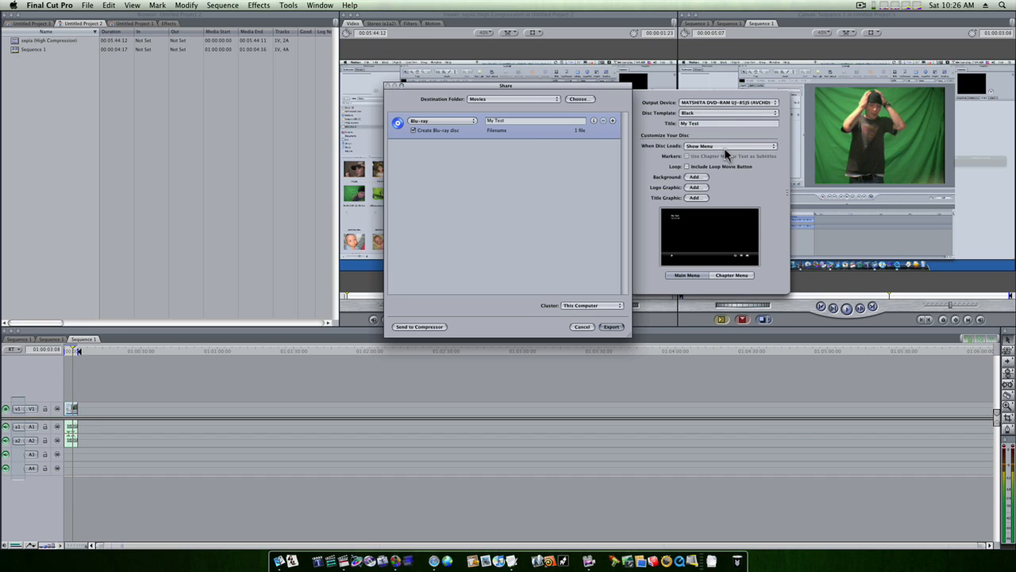
pyautogui.click(732, 146)
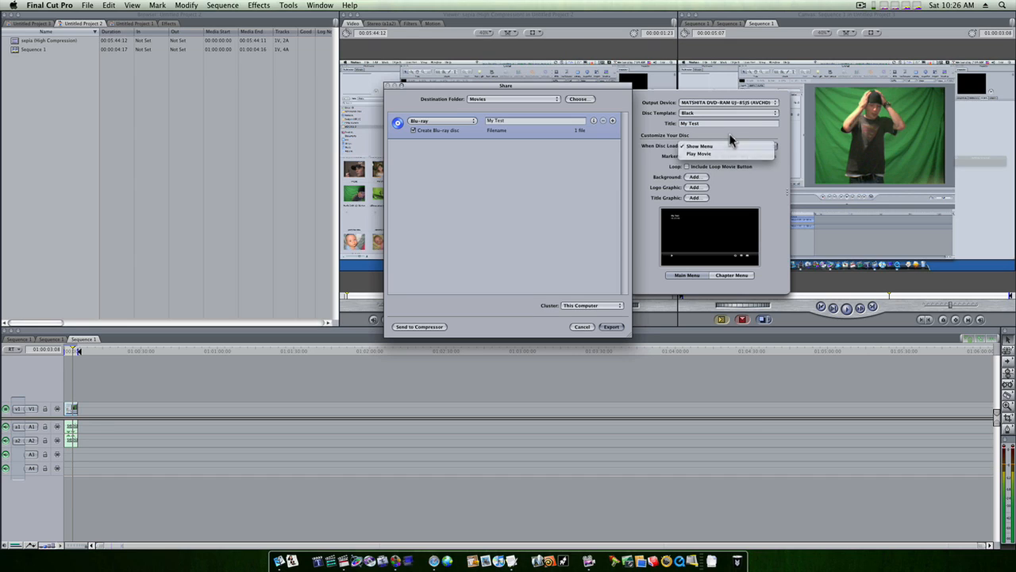
pyautogui.click(703, 146)
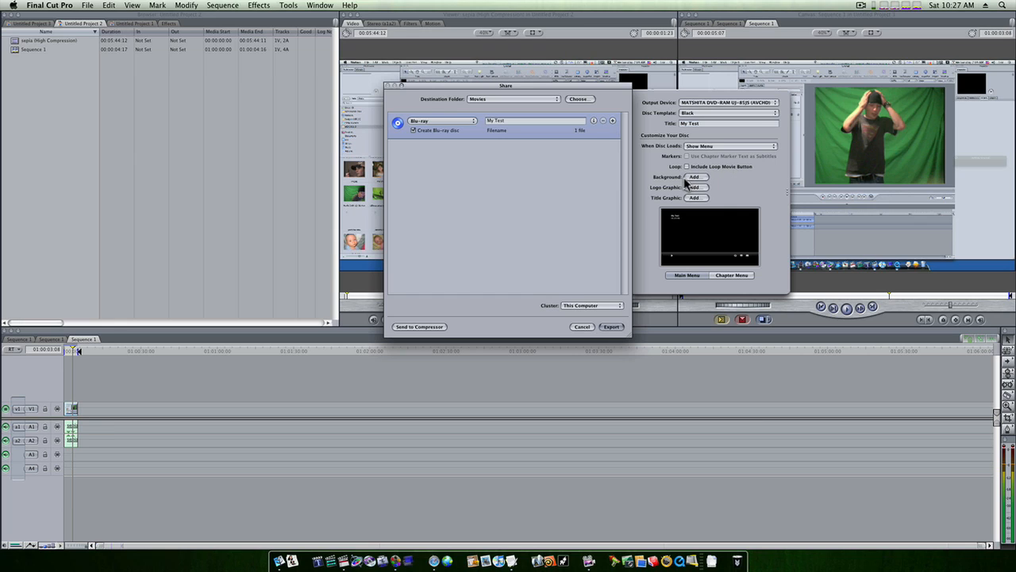
pyautogui.click(694, 176)
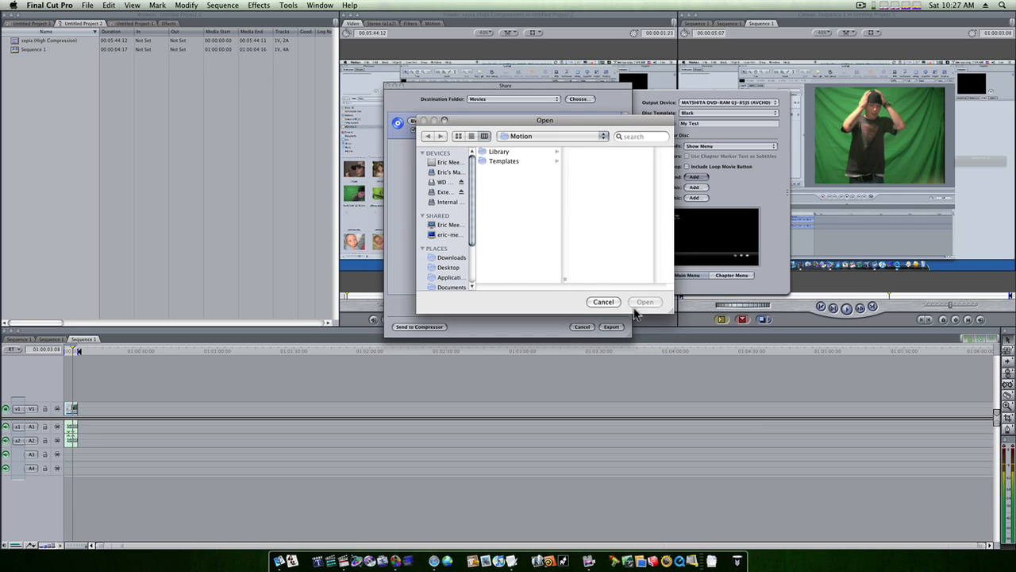
pyautogui.click(603, 301)
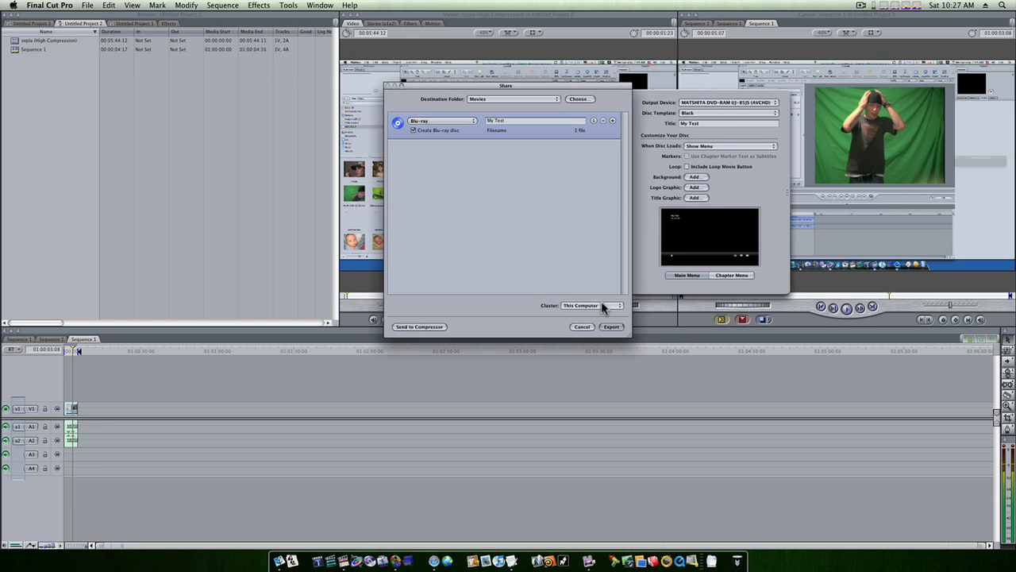
pyautogui.moveTo(670, 213)
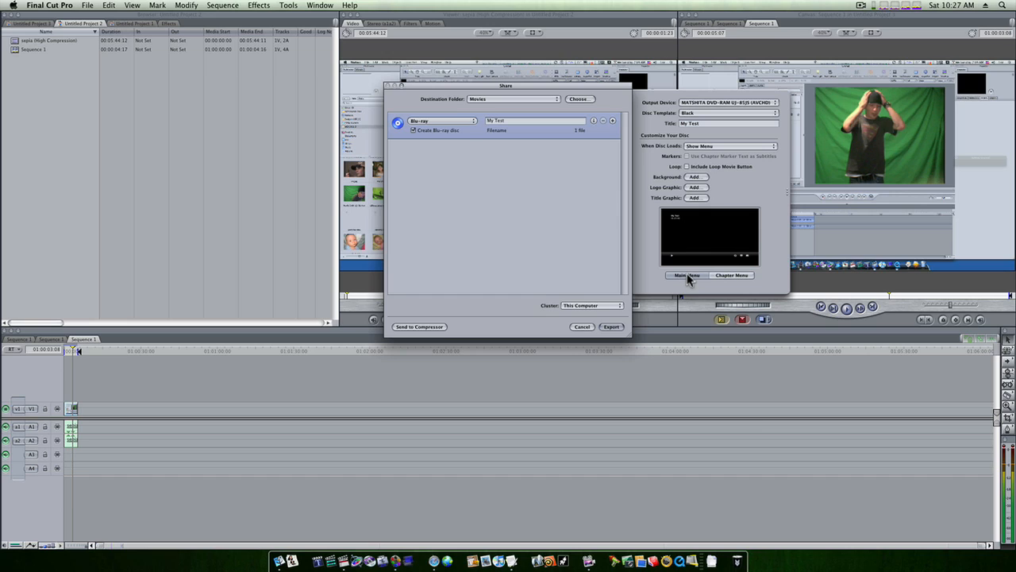
pyautogui.moveTo(737, 258)
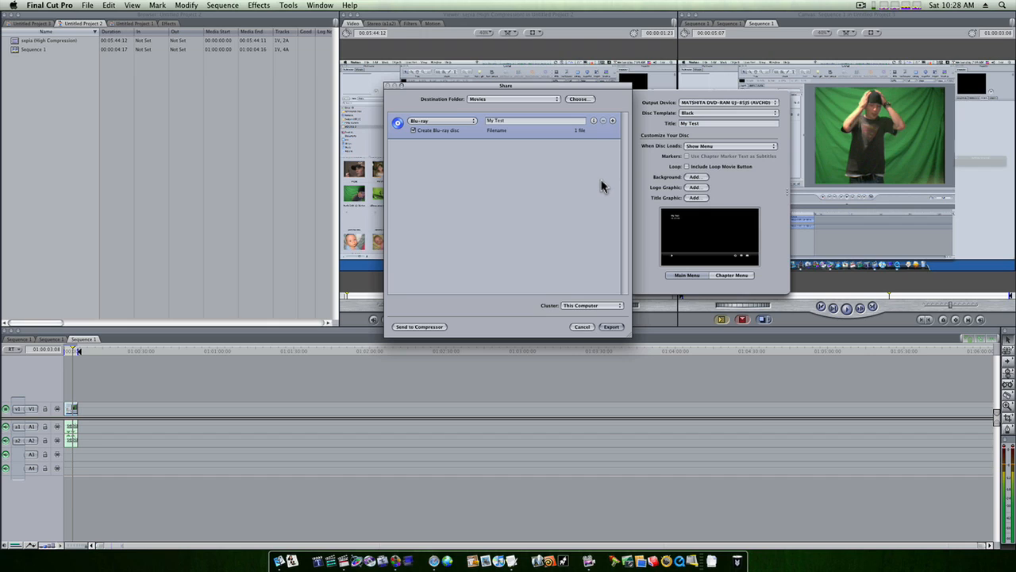
pyautogui.moveTo(432, 260)
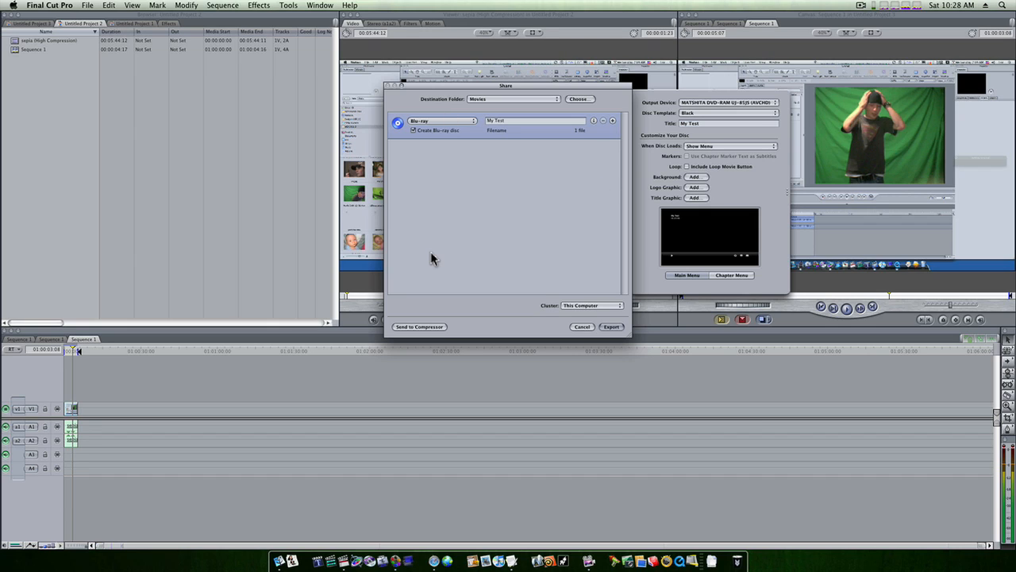